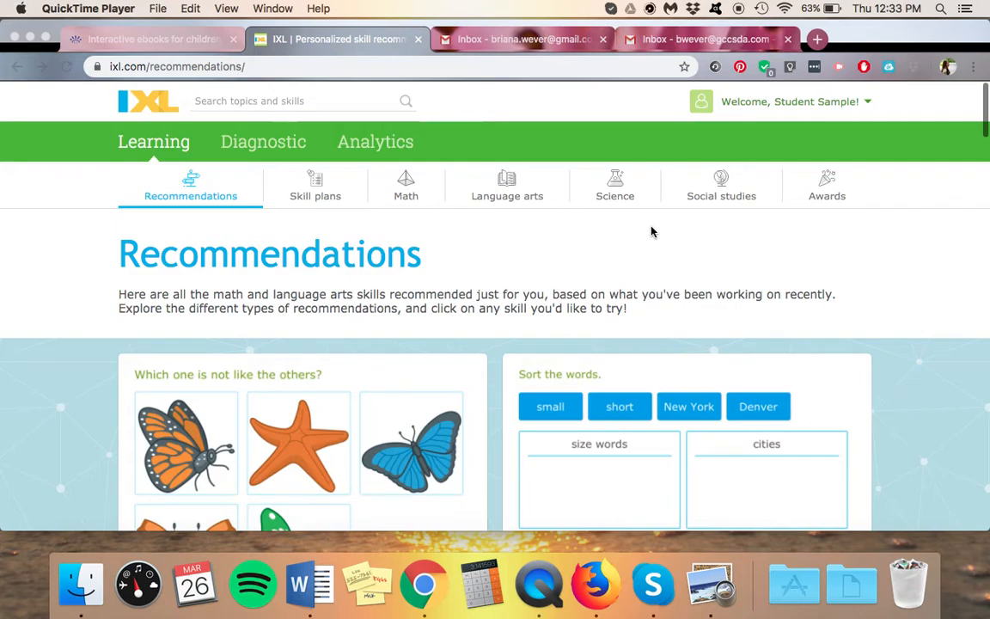
mouse_move(814, 262)
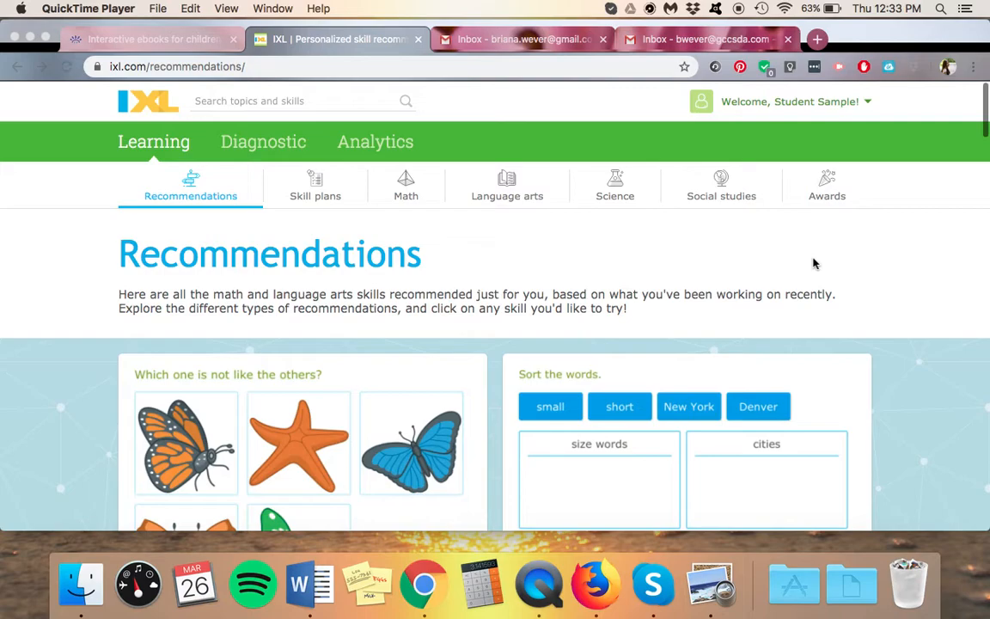
mouse_move(794, 244)
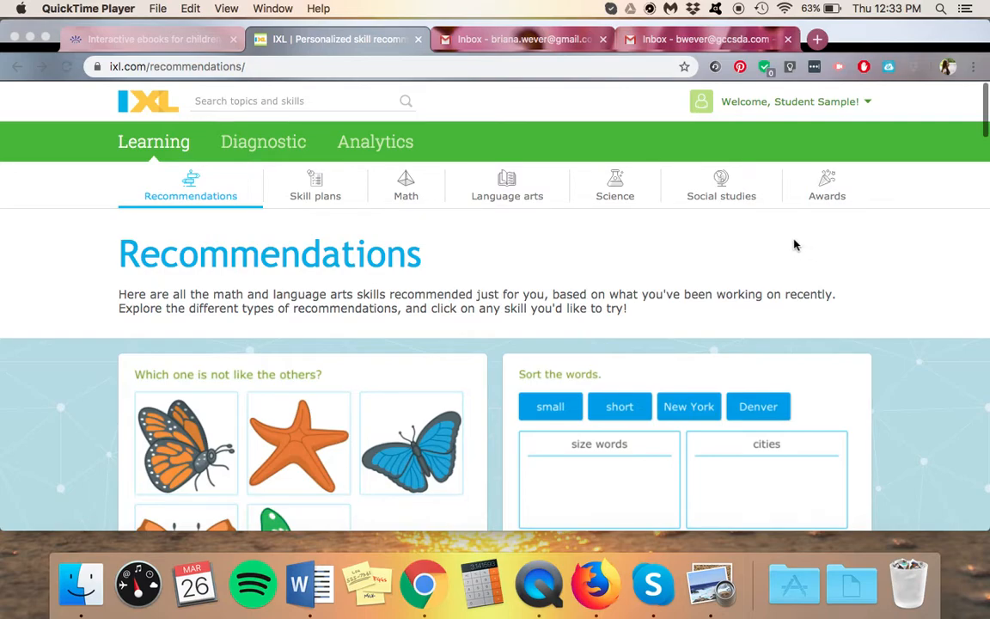
mouse_move(434, 282)
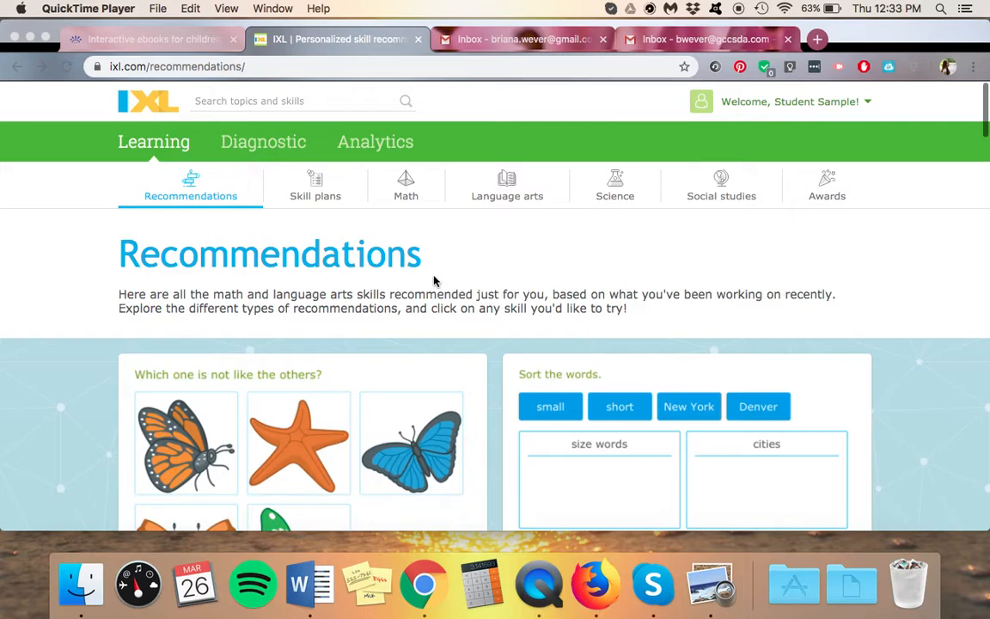
mouse_move(433, 281)
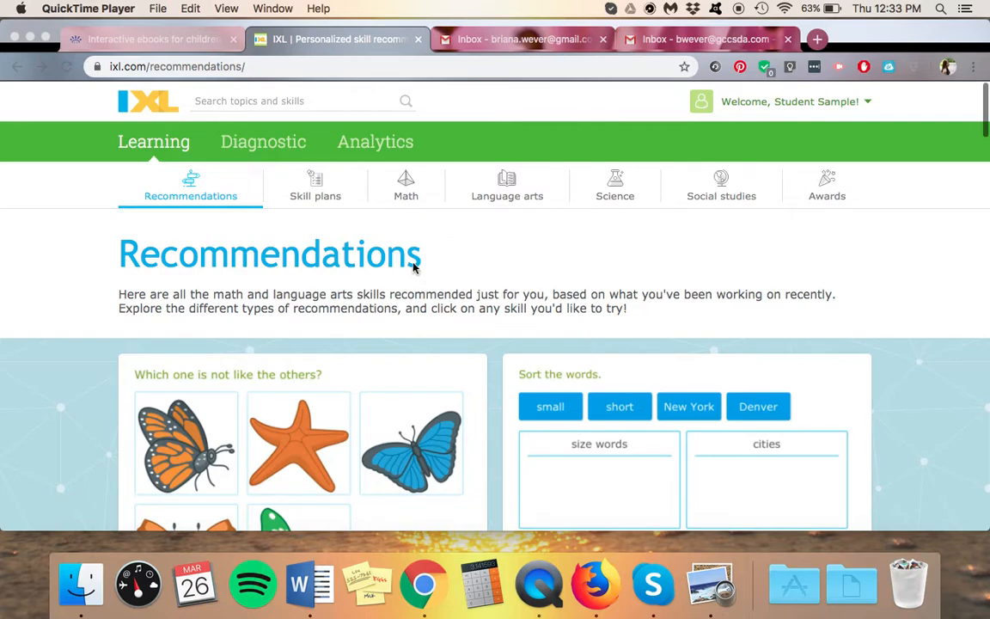
scroll(down, 3)
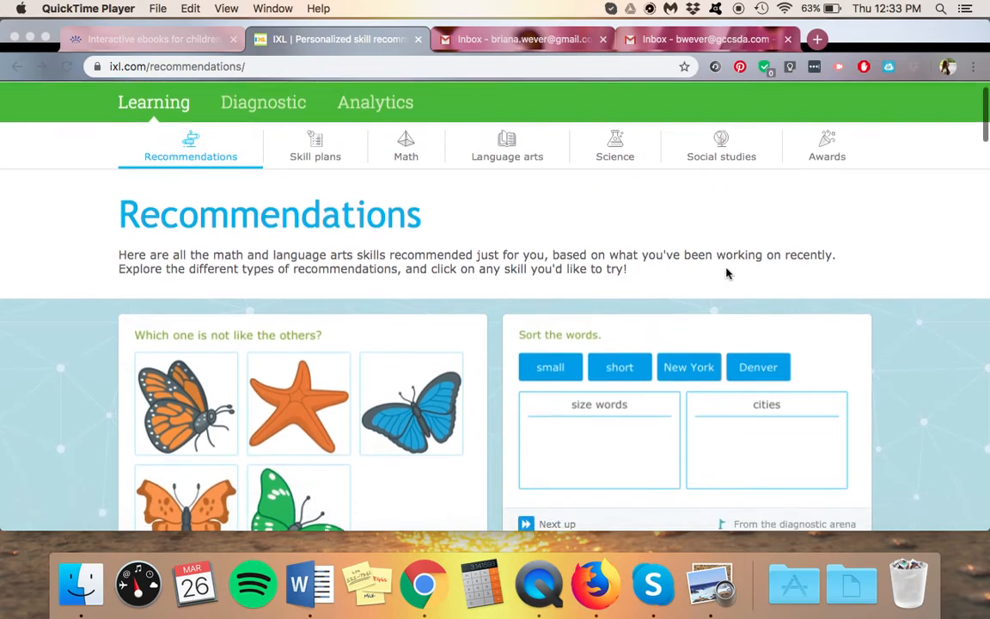
scroll(down, 3)
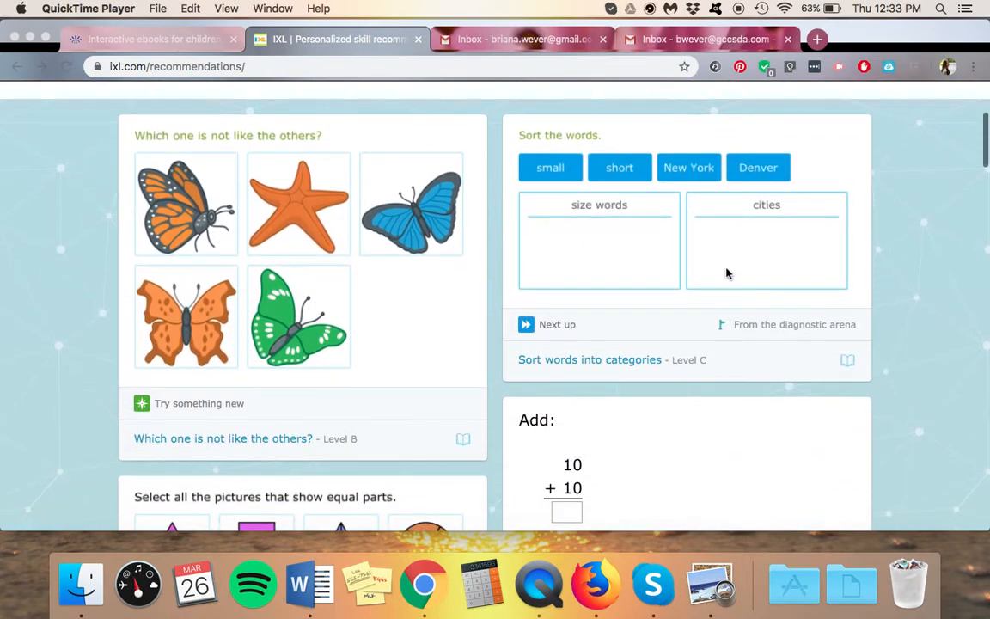
mouse_move(734, 253)
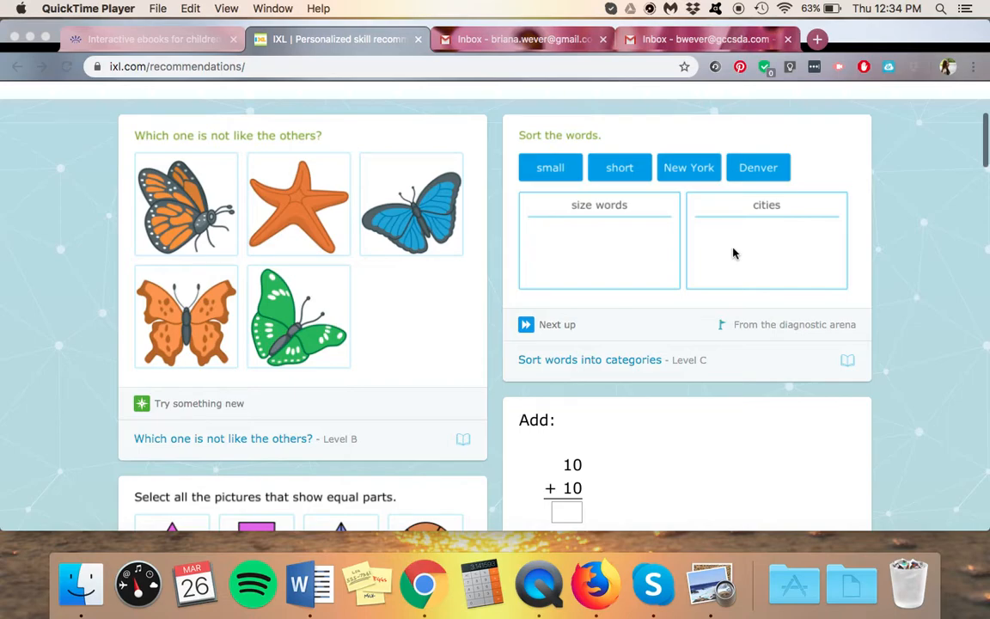
scroll(down, 3)
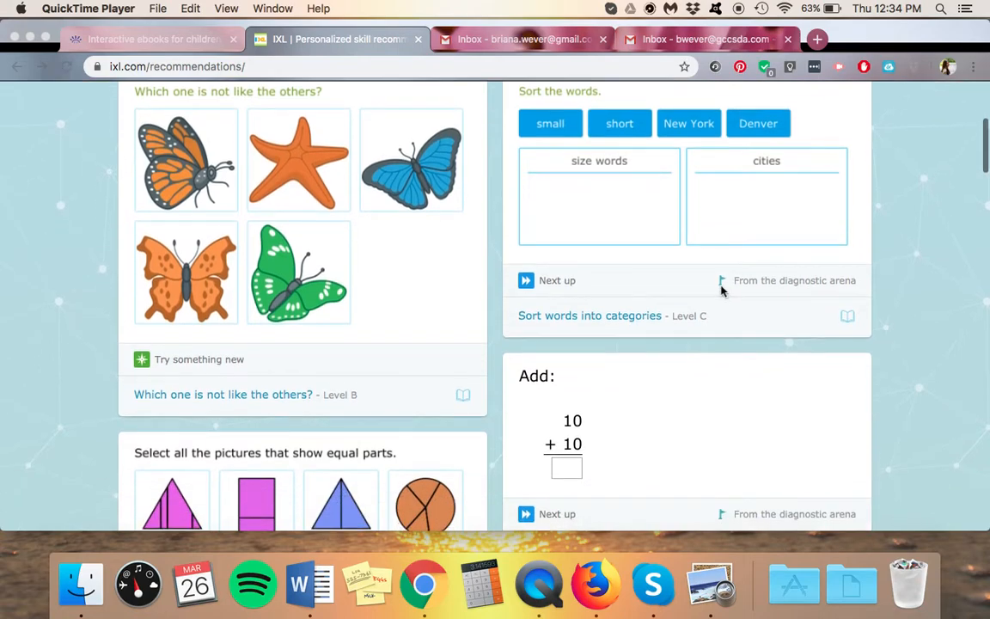
mouse_move(719, 280)
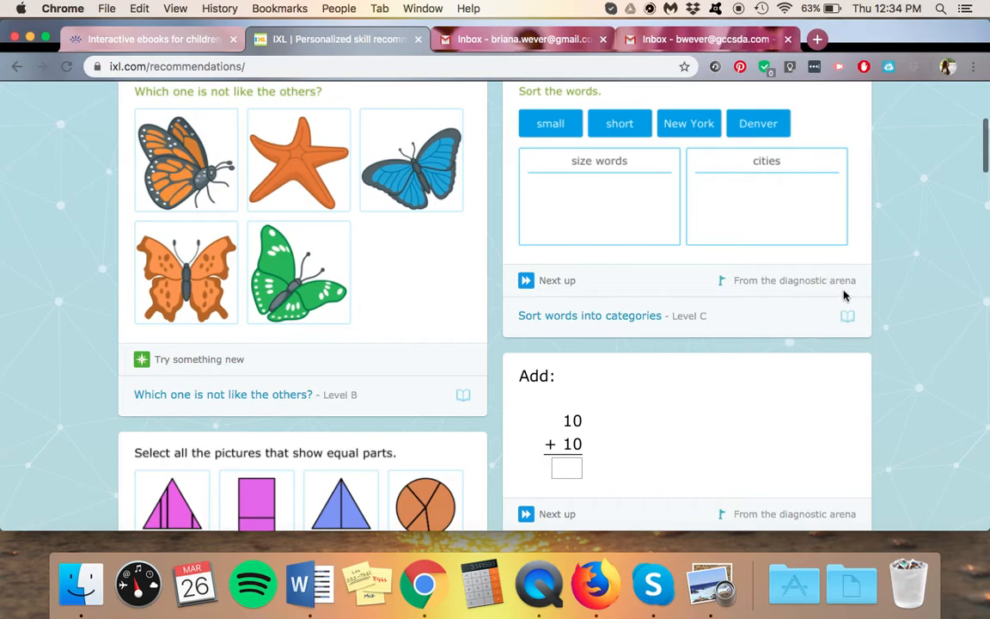
mouse_move(721, 284)
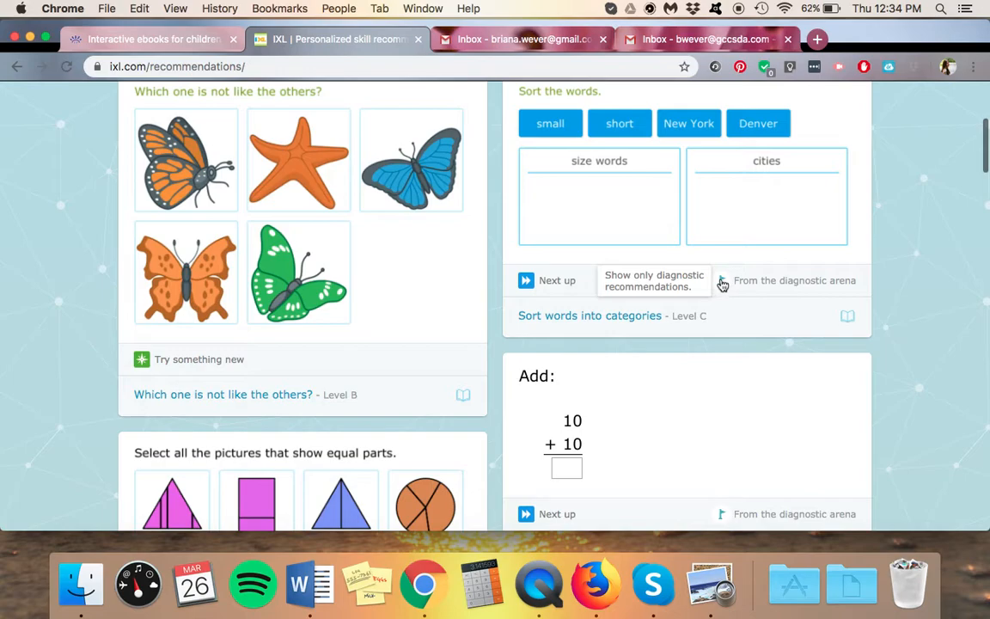
scroll(down, 3)
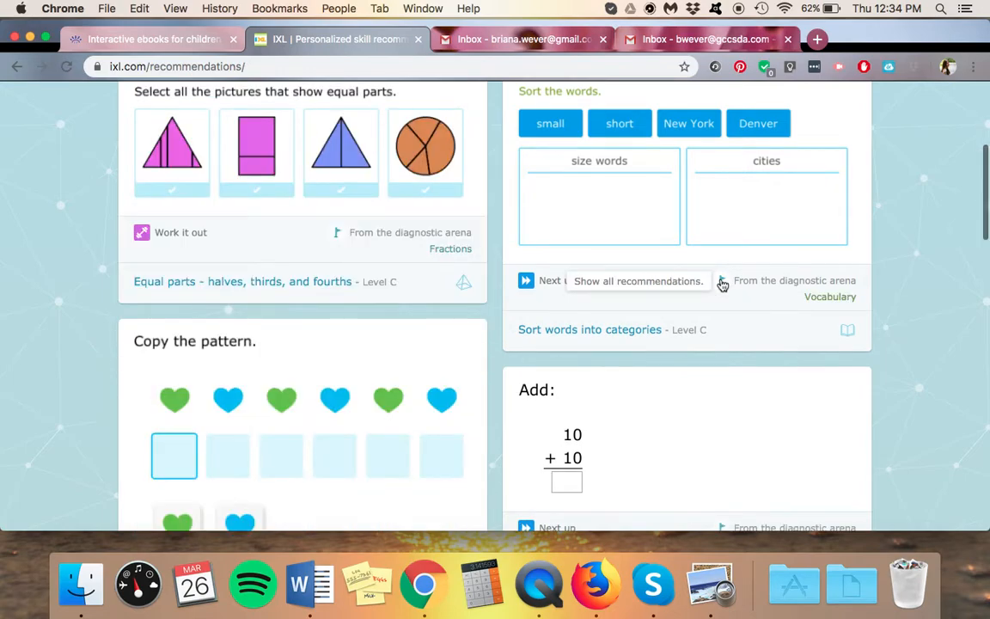
mouse_move(754, 366)
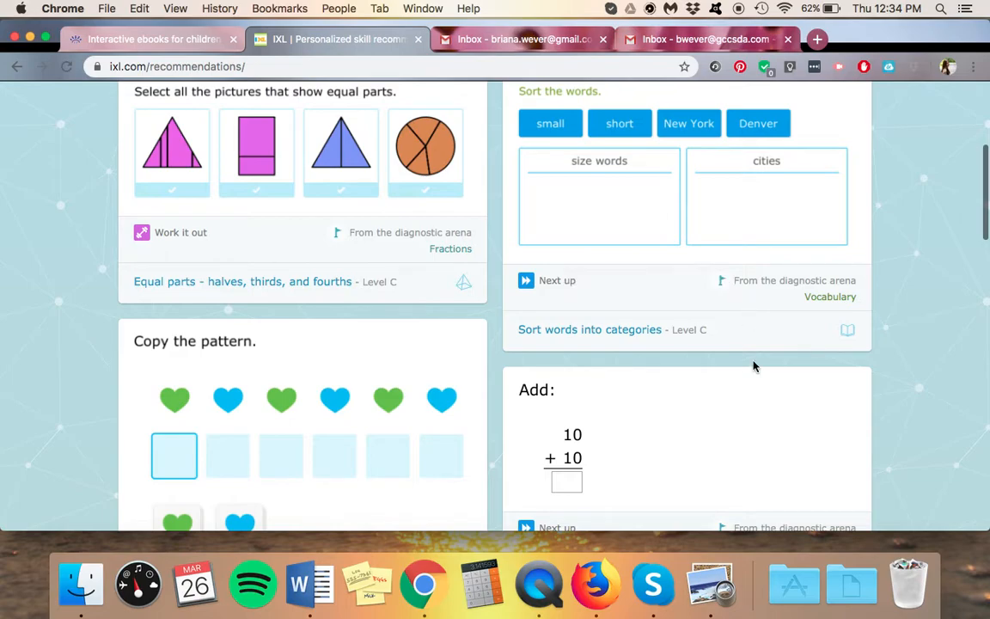
mouse_move(969, 192)
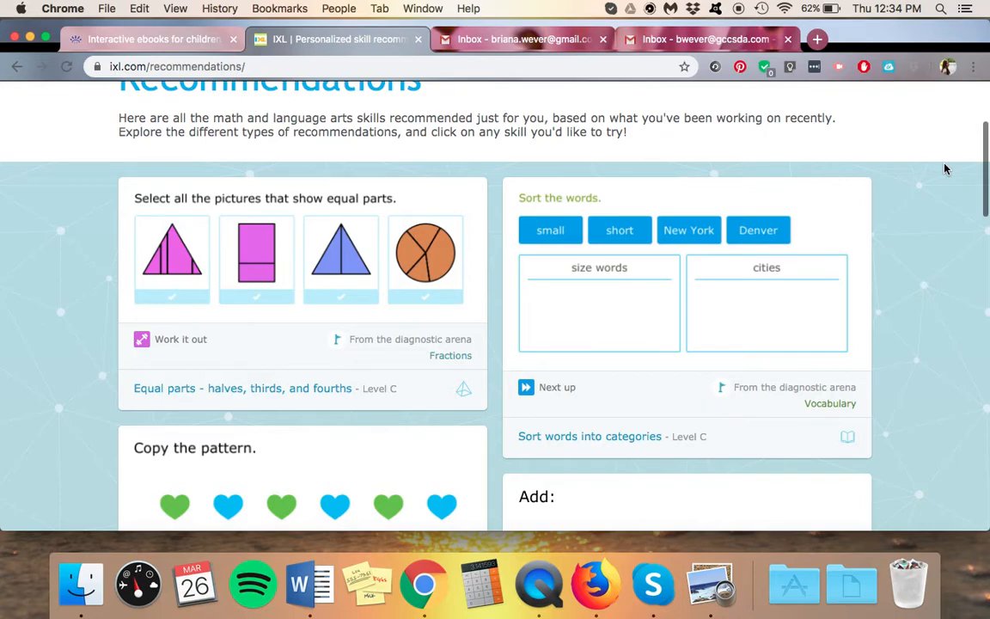
scroll(down, 3)
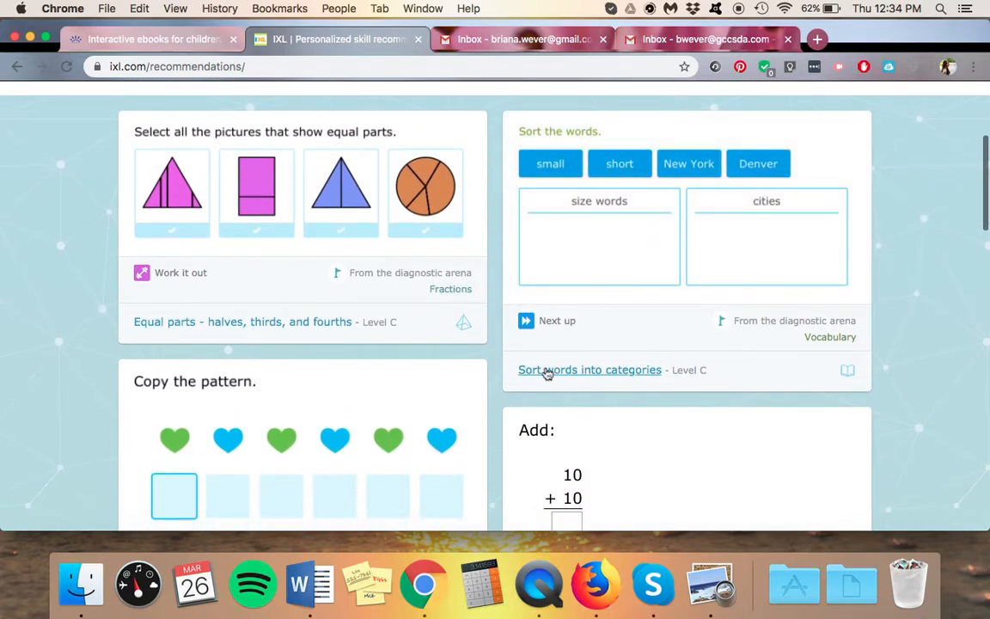
mouse_move(470, 340)
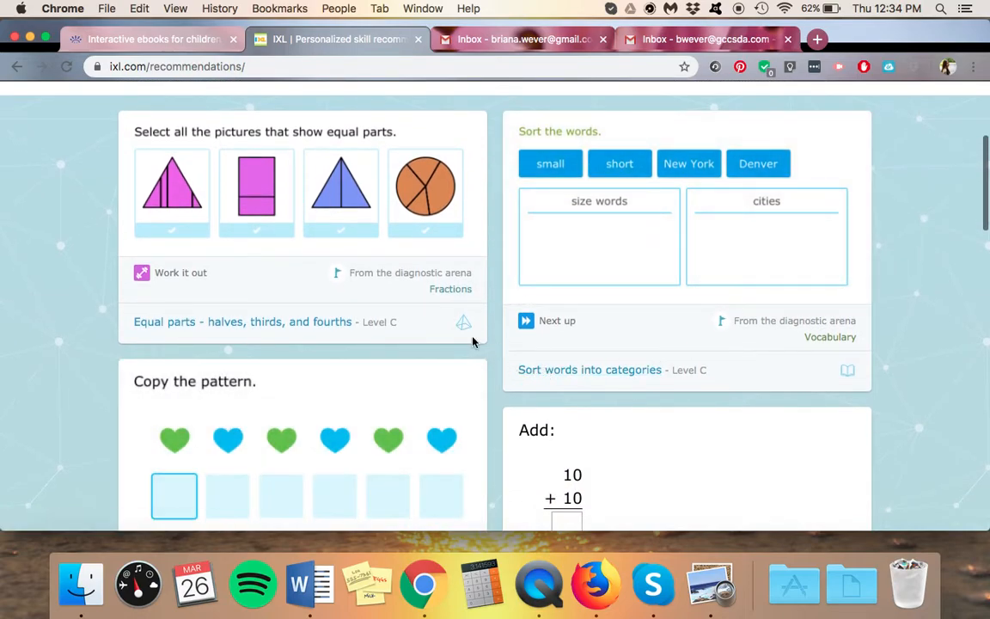
mouse_move(464, 327)
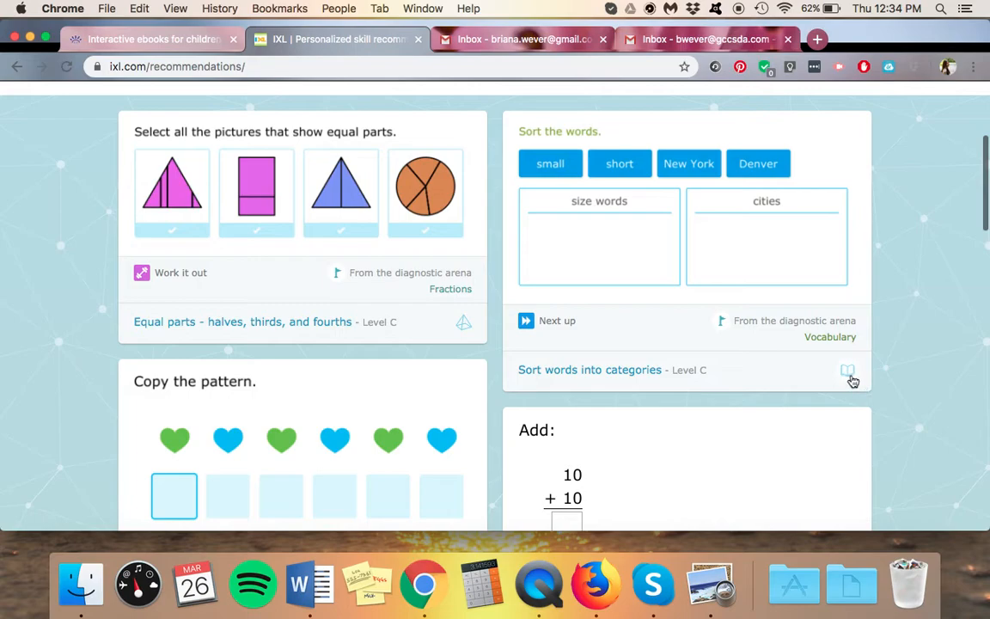
mouse_move(848, 371)
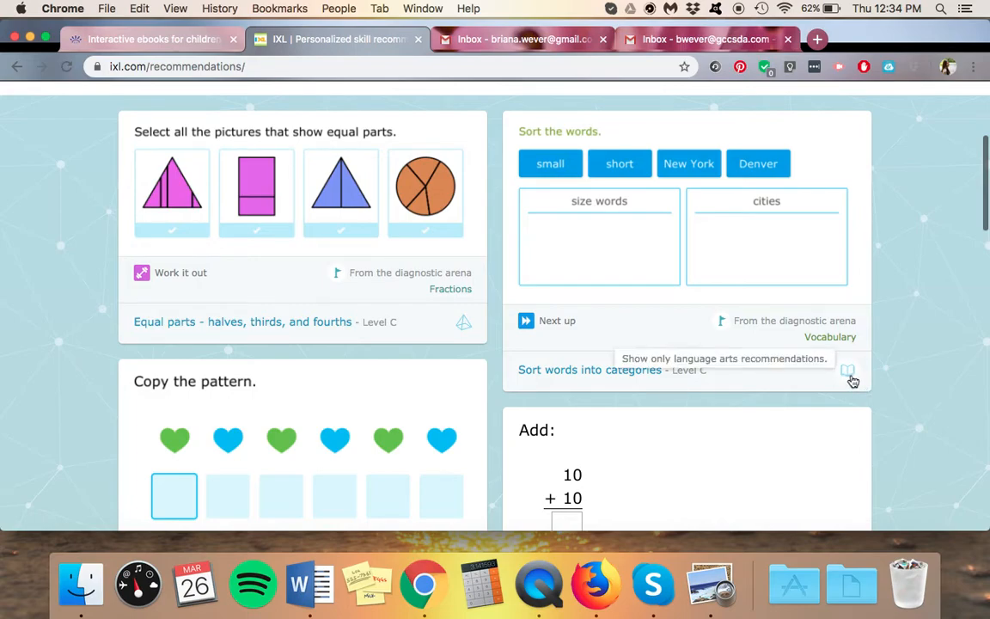
mouse_move(507, 350)
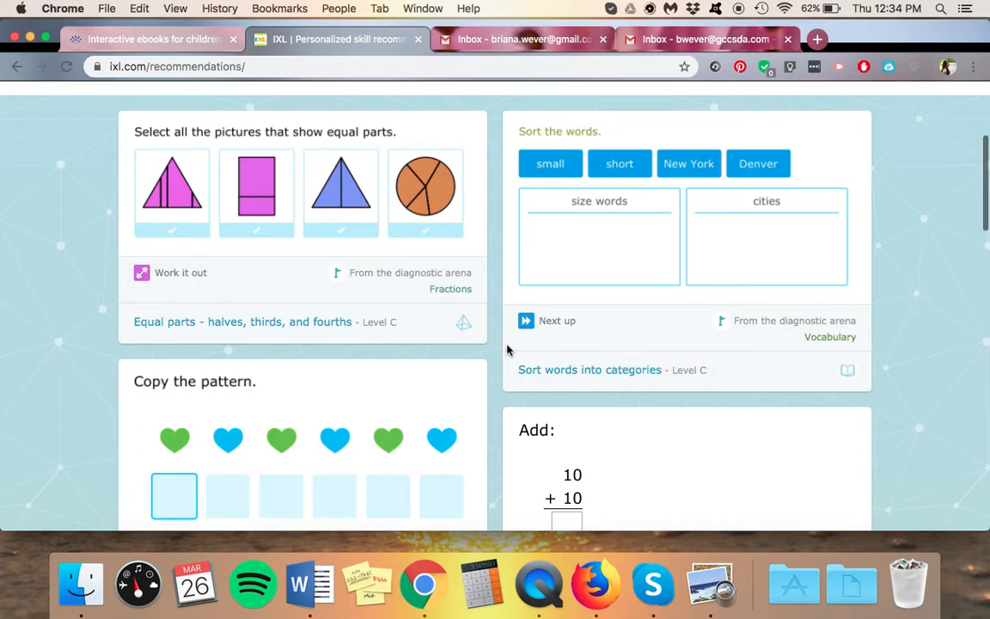
mouse_move(481, 337)
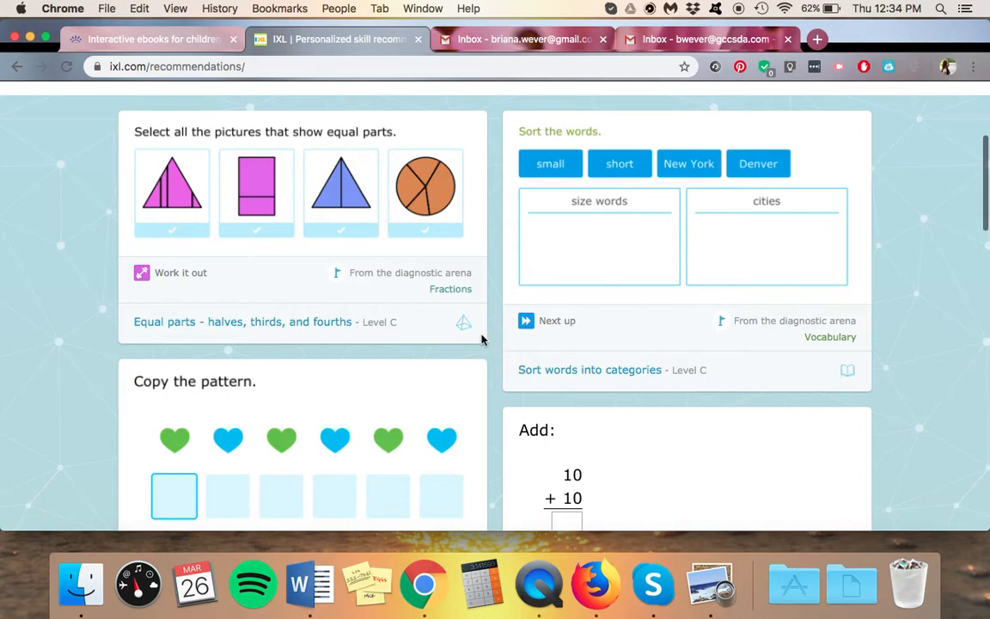
mouse_move(464, 324)
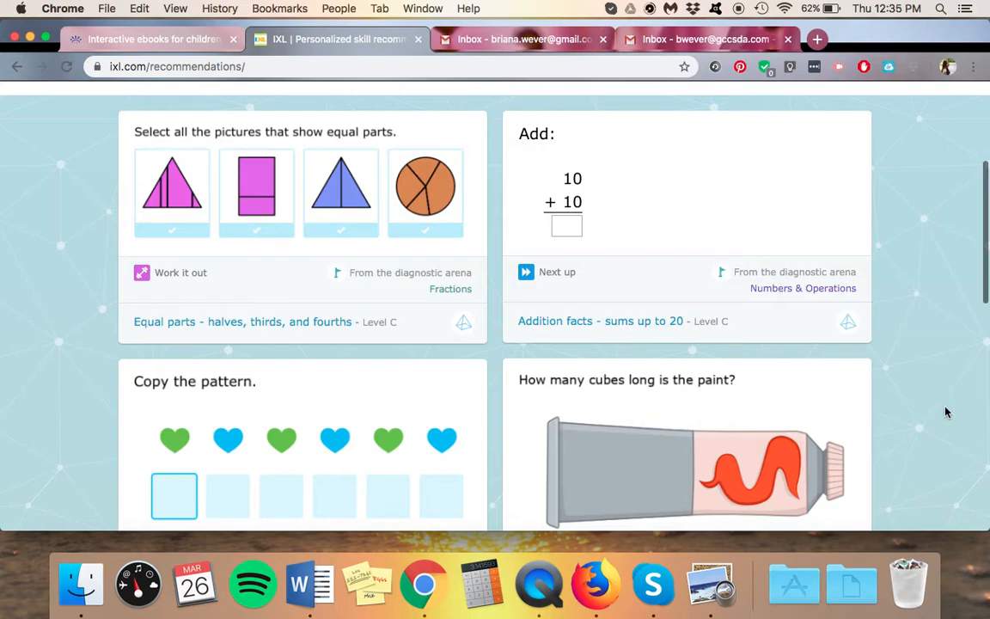
mouse_move(952, 287)
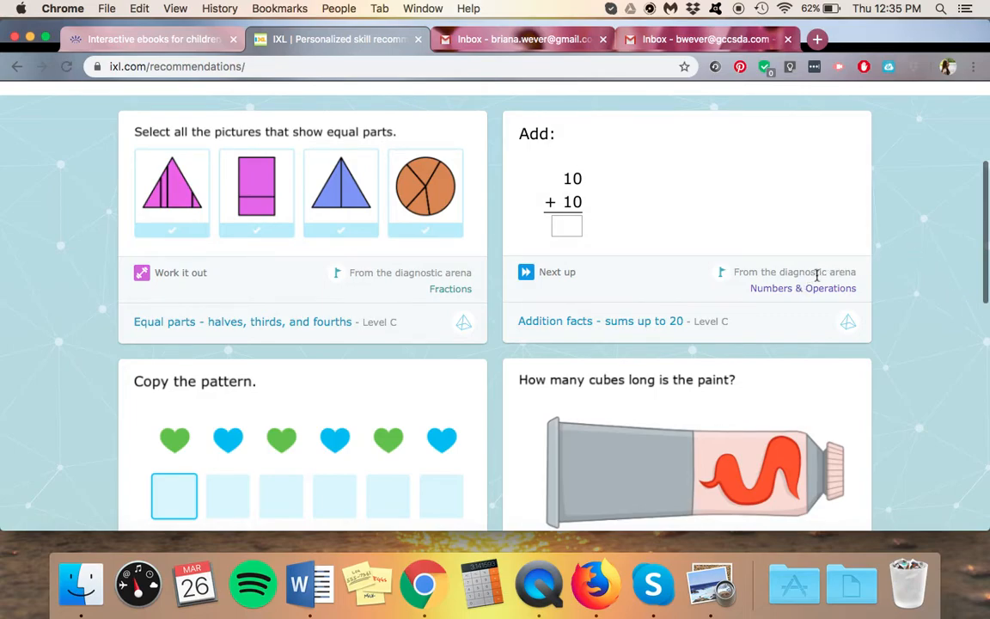
mouse_move(478, 337)
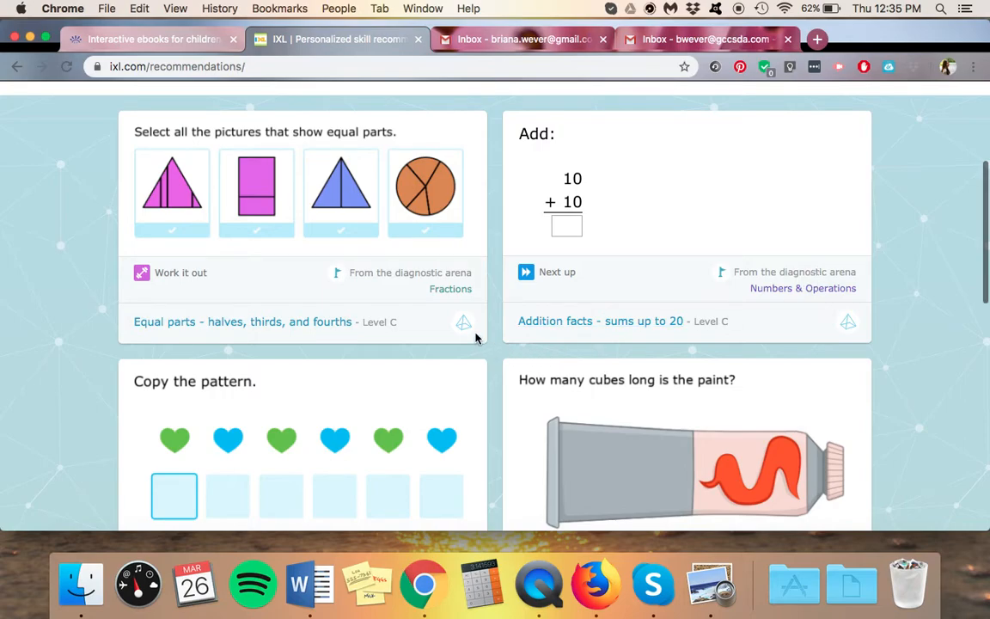
mouse_move(910, 324)
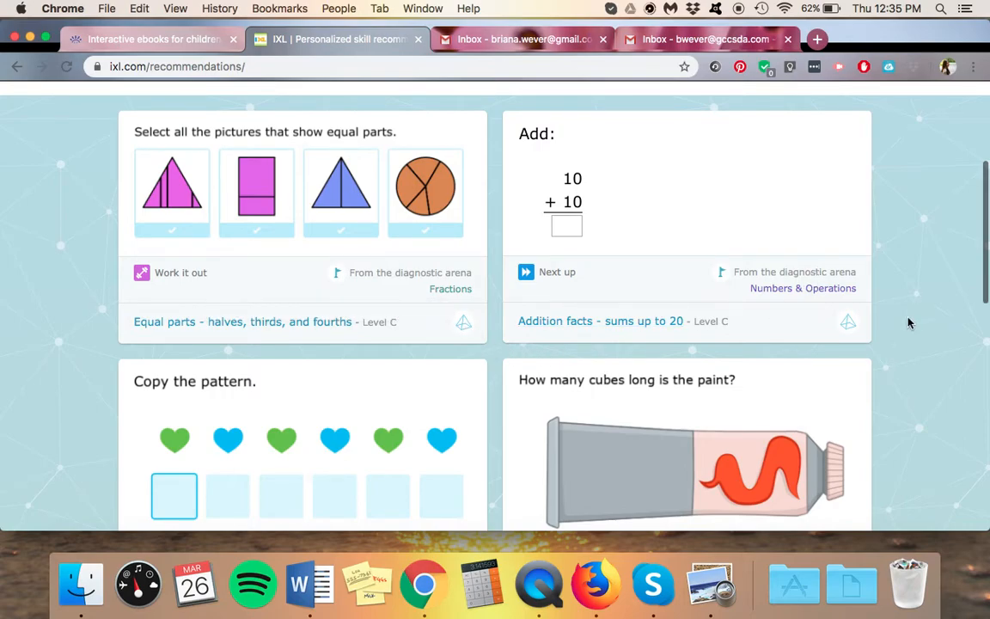
mouse_move(904, 312)
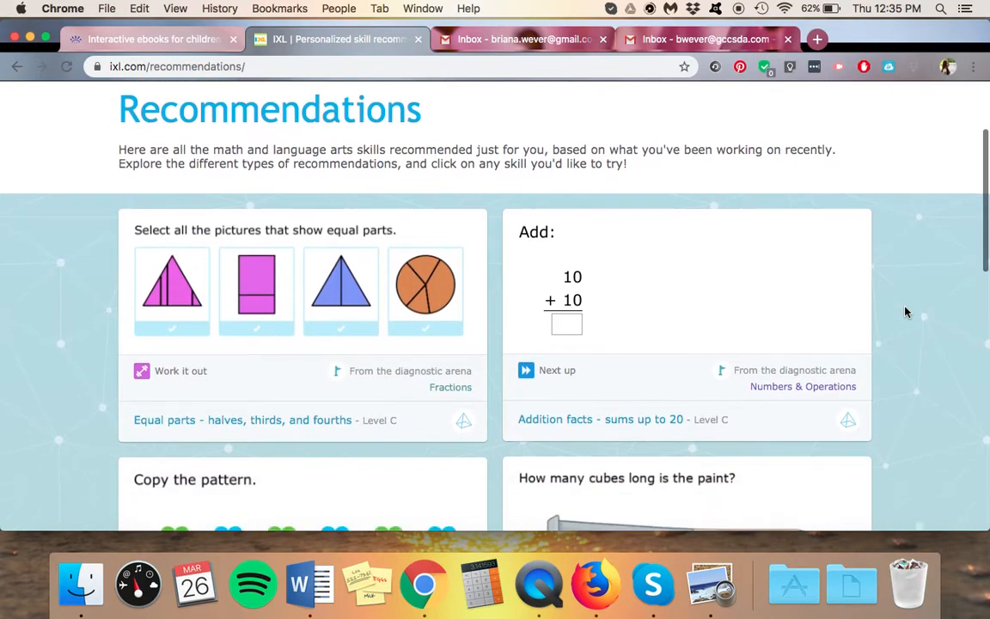
scroll(down, 3)
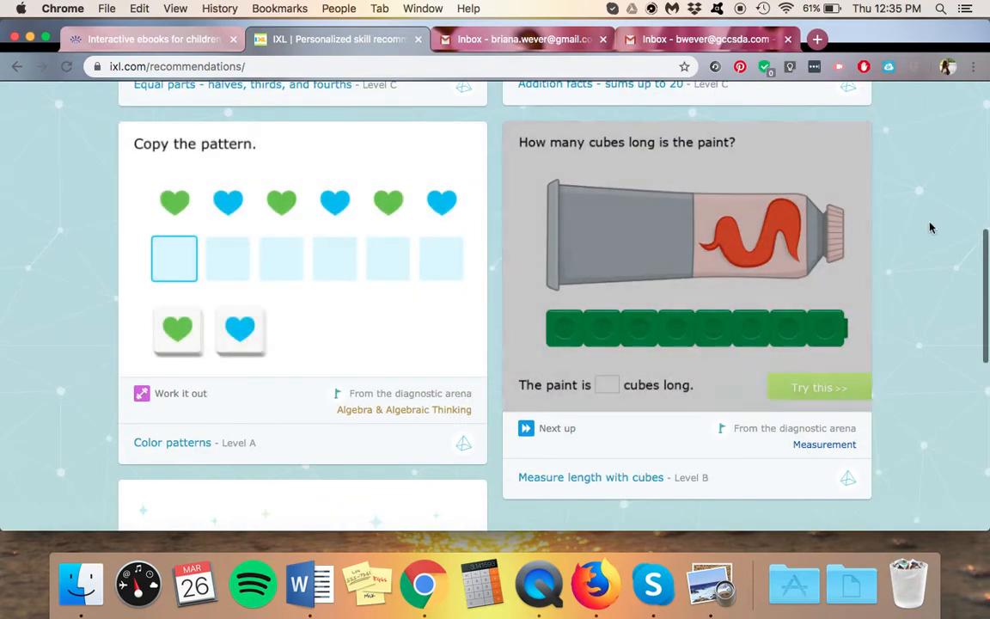
scroll(down, 3)
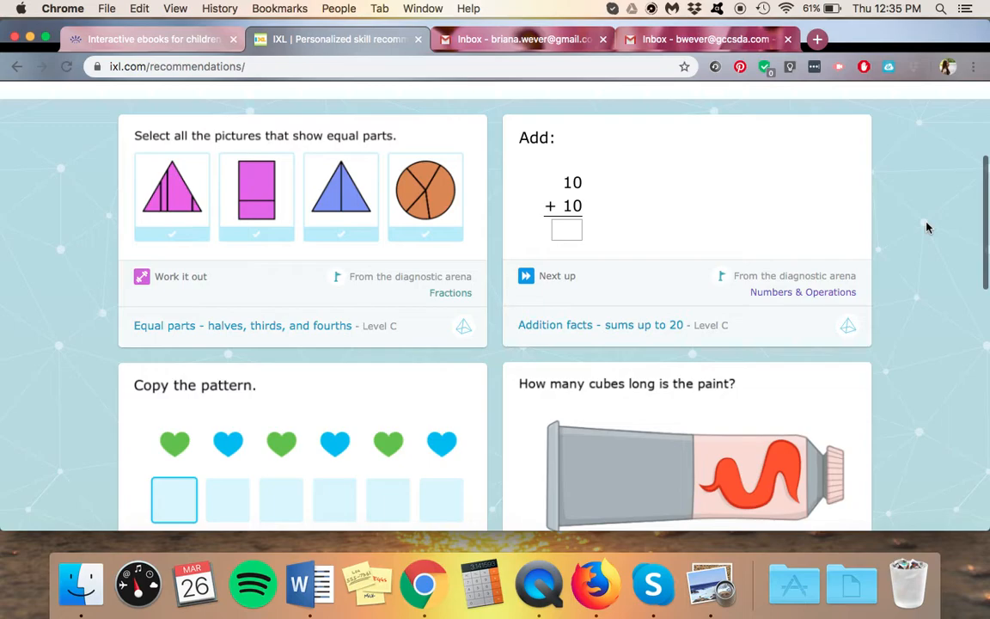
mouse_move(875, 323)
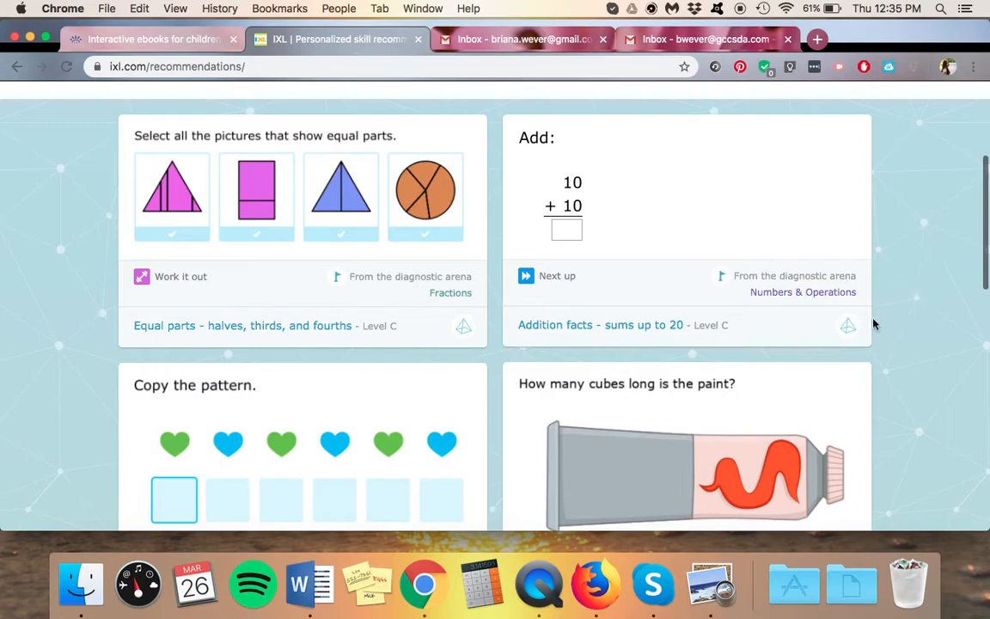
mouse_move(847, 326)
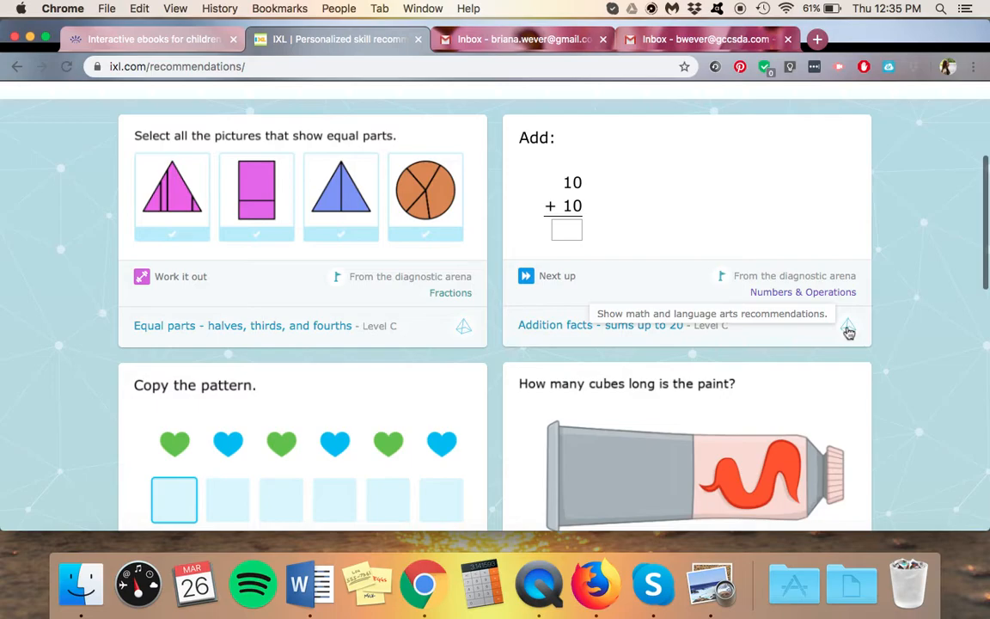
scroll(down, 3)
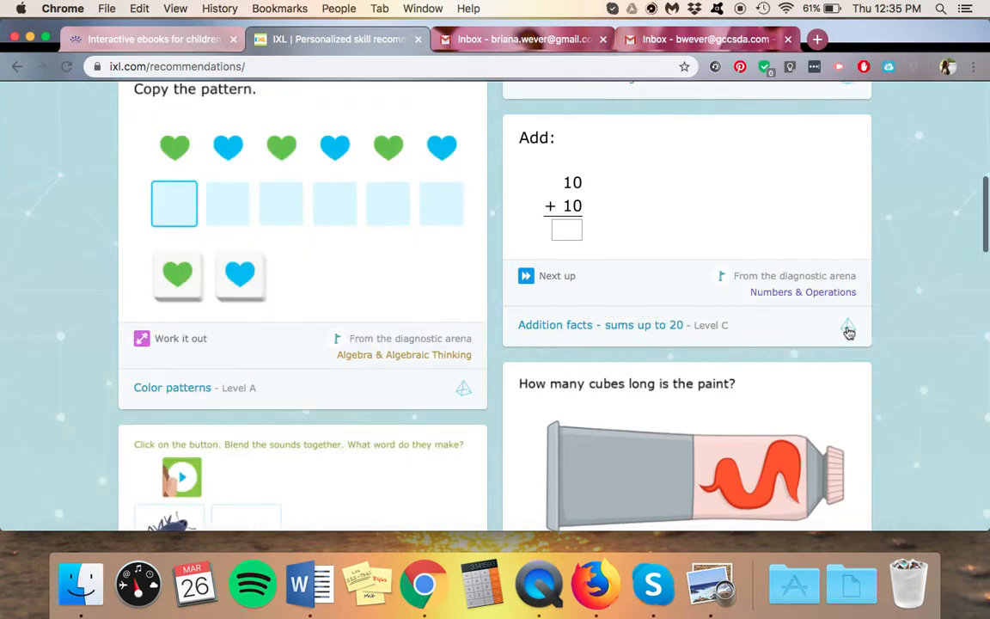
mouse_move(849, 326)
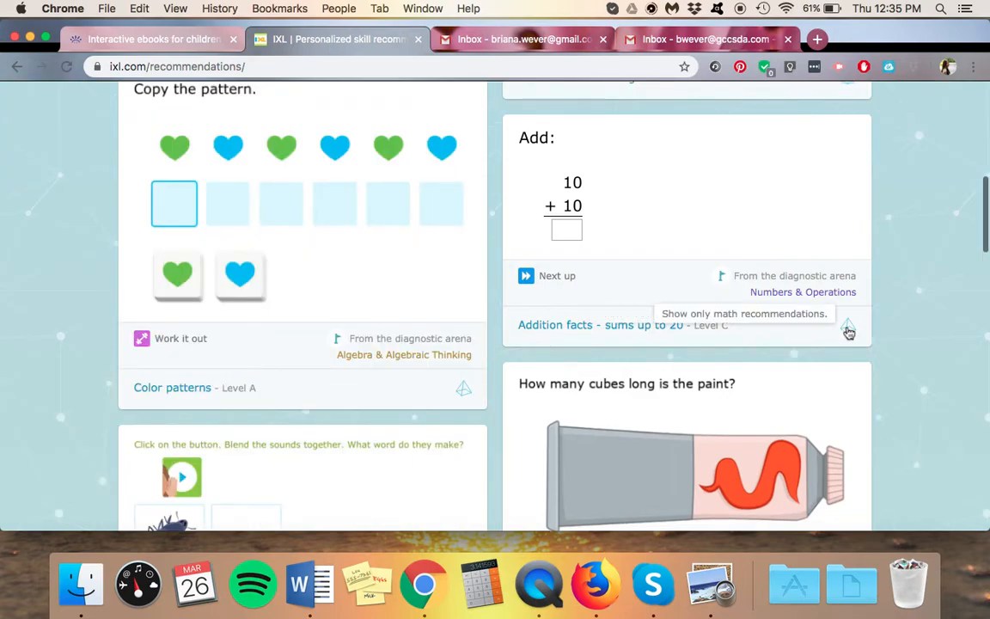
scroll(down, 3)
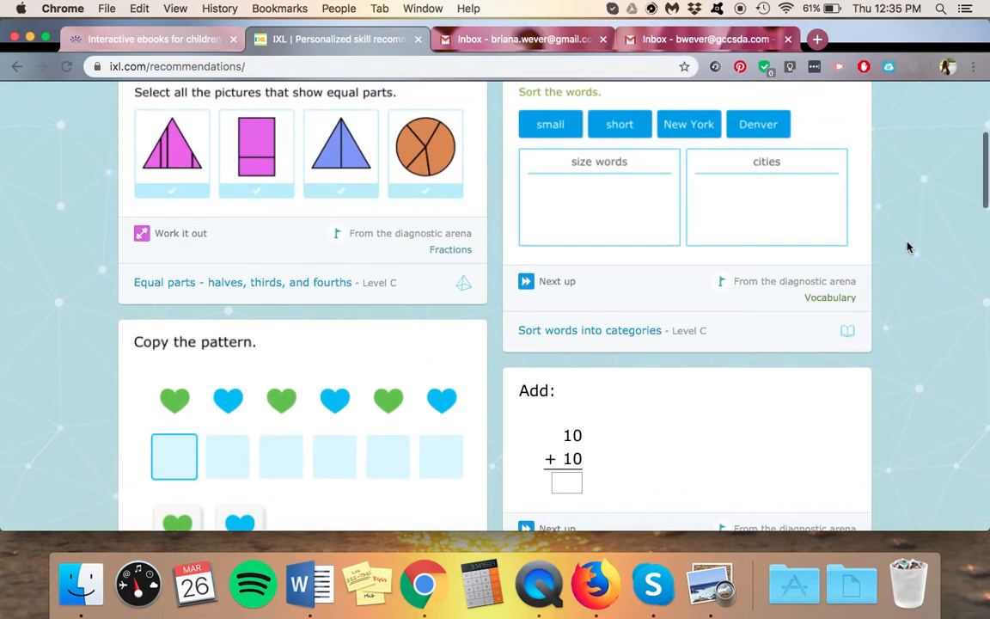
mouse_move(898, 296)
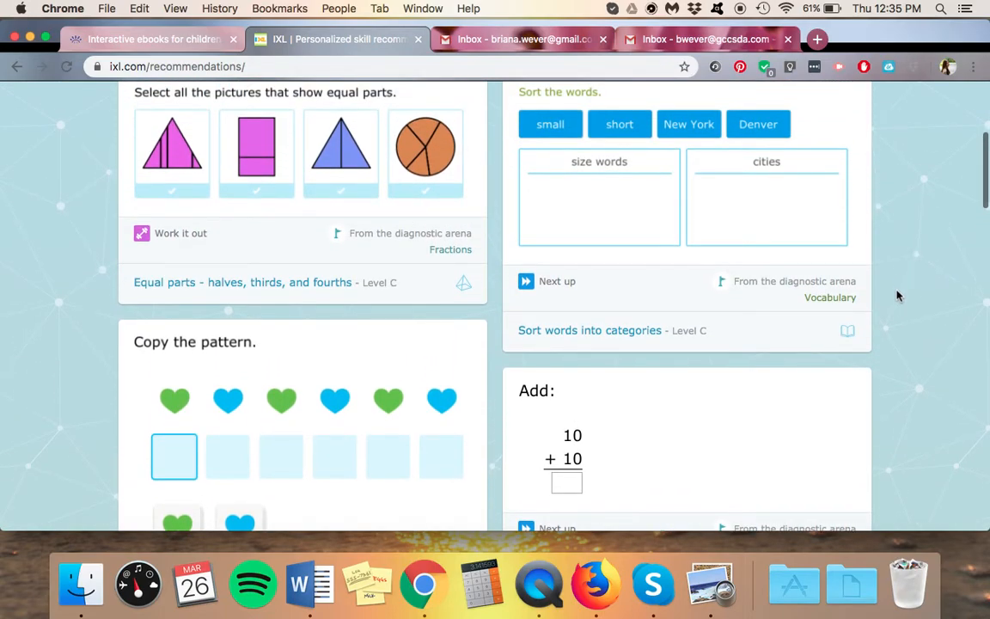
mouse_move(849, 334)
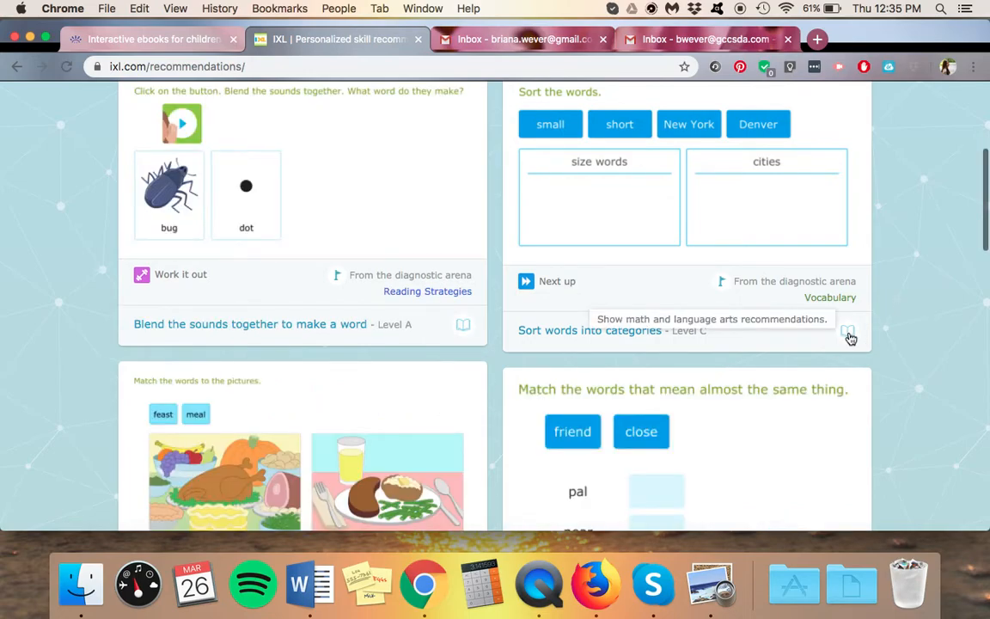
mouse_move(914, 294)
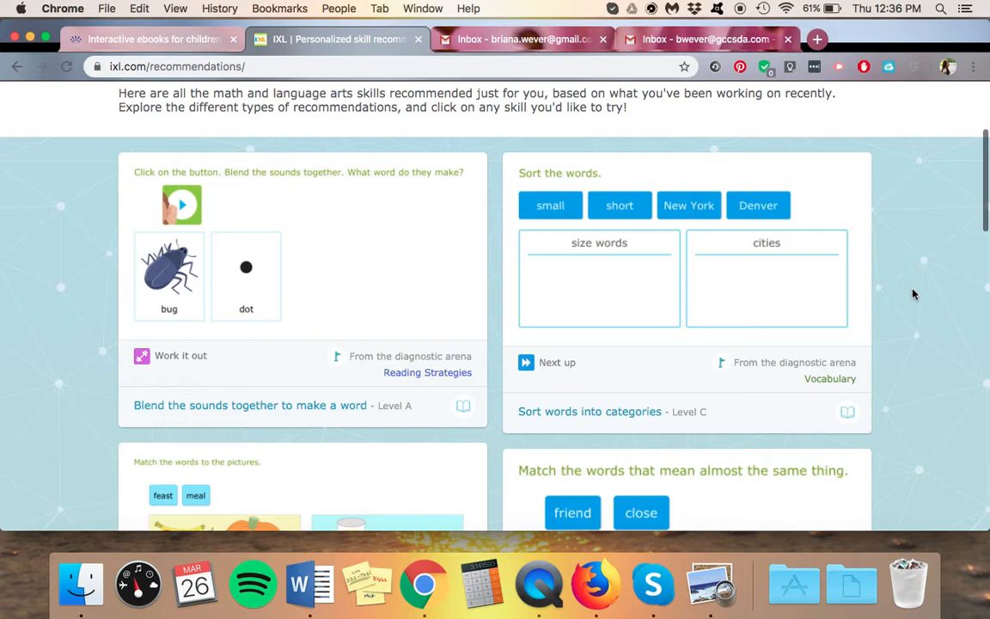
scroll(down, 3)
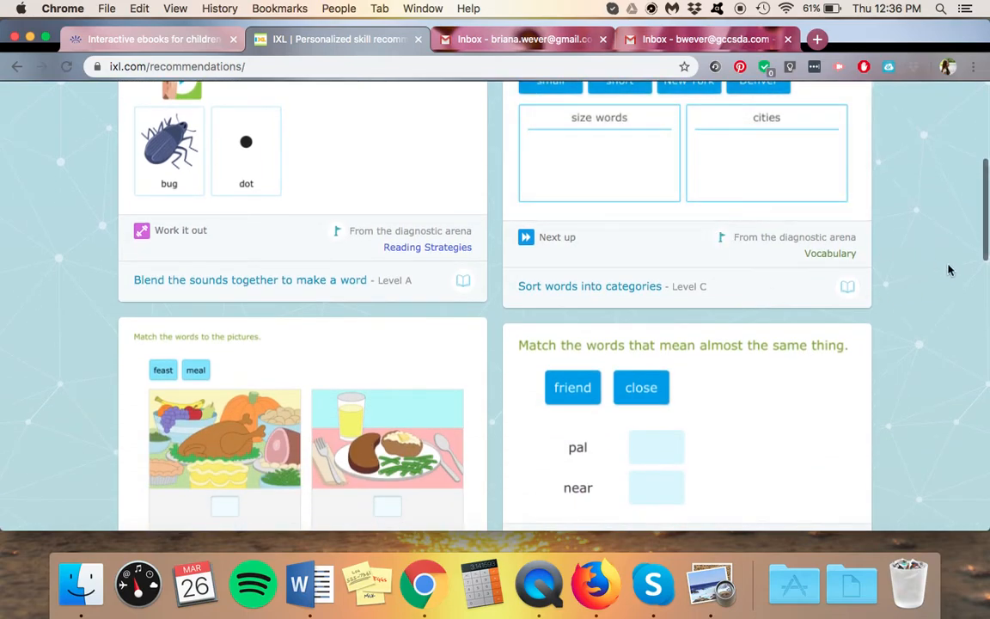
mouse_move(866, 289)
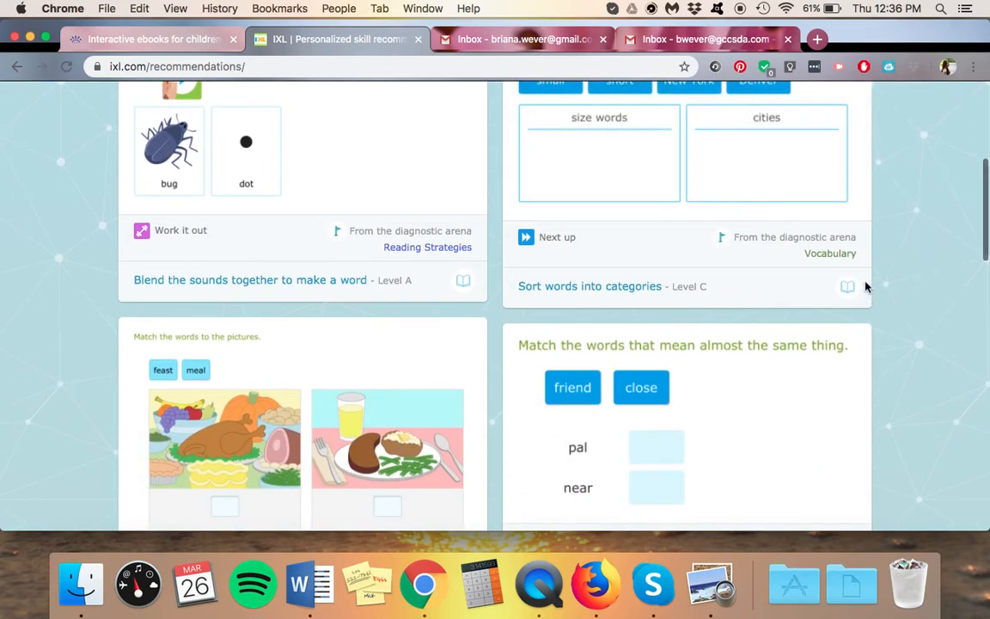
mouse_move(911, 313)
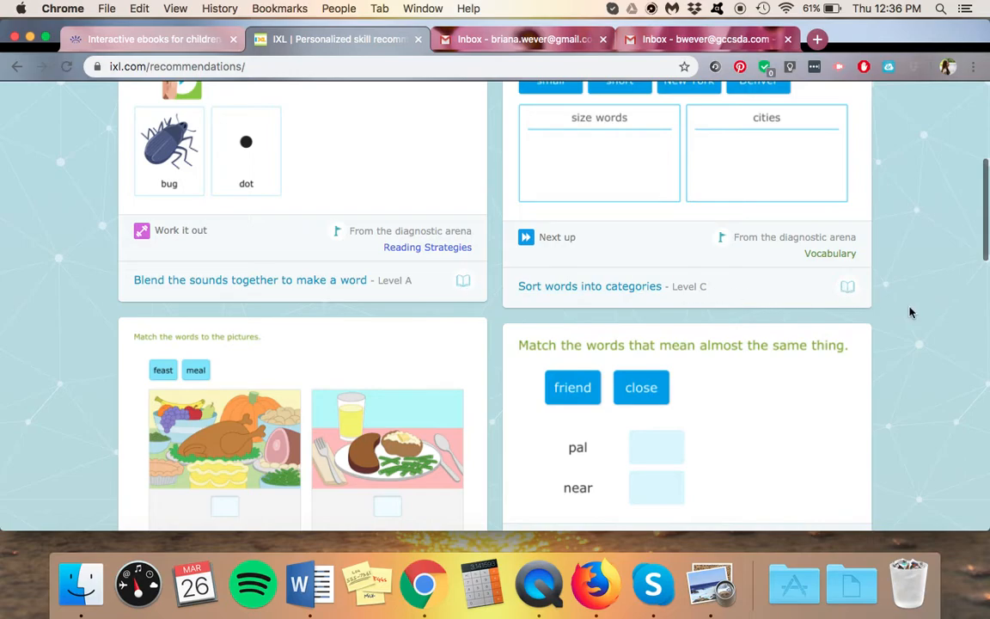
scroll(down, 3)
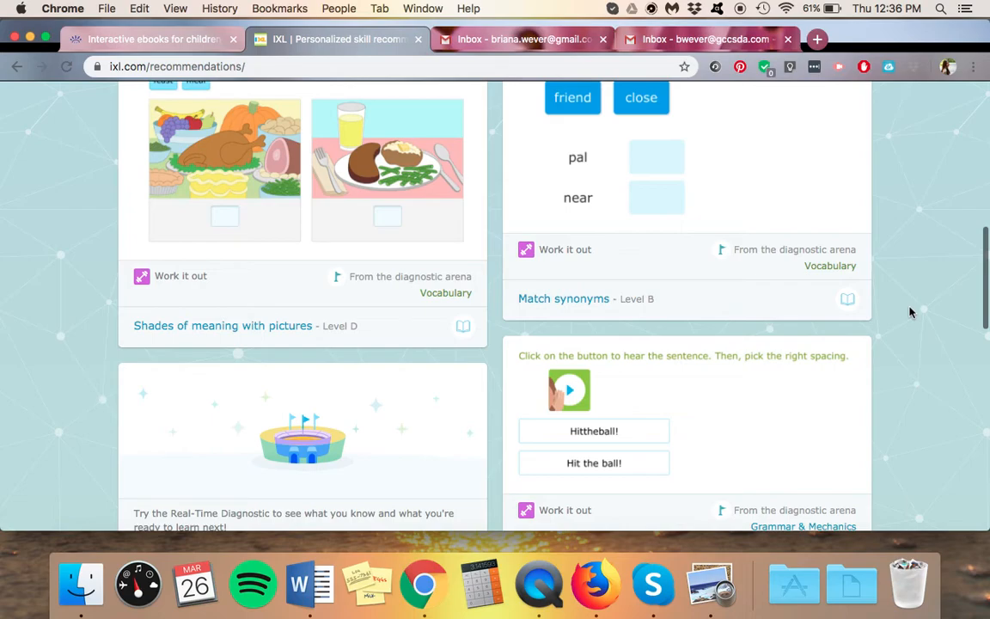
scroll(down, 3)
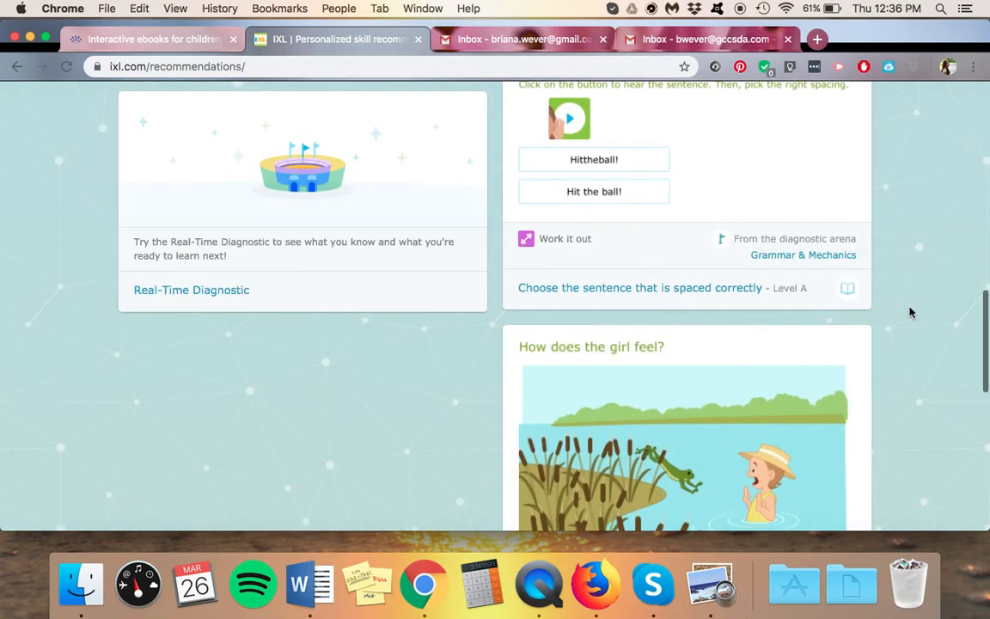
scroll(down, 3)
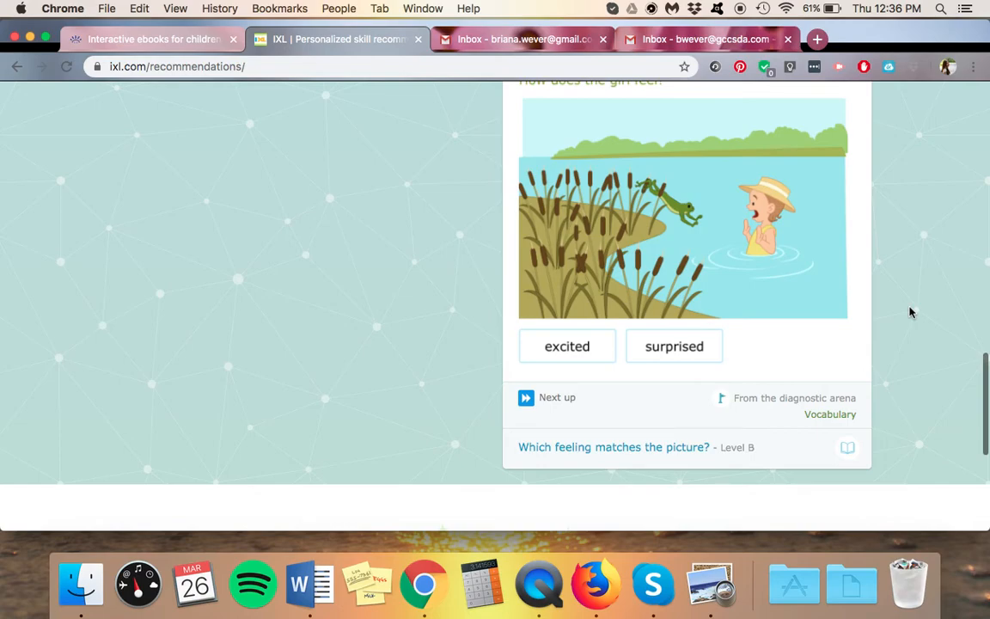
scroll(up, 3)
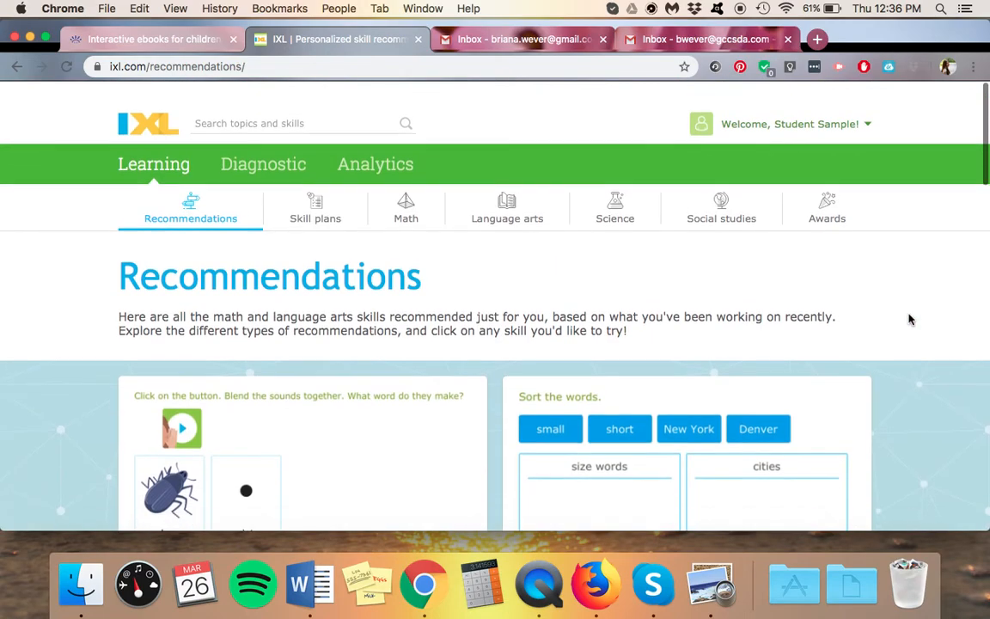